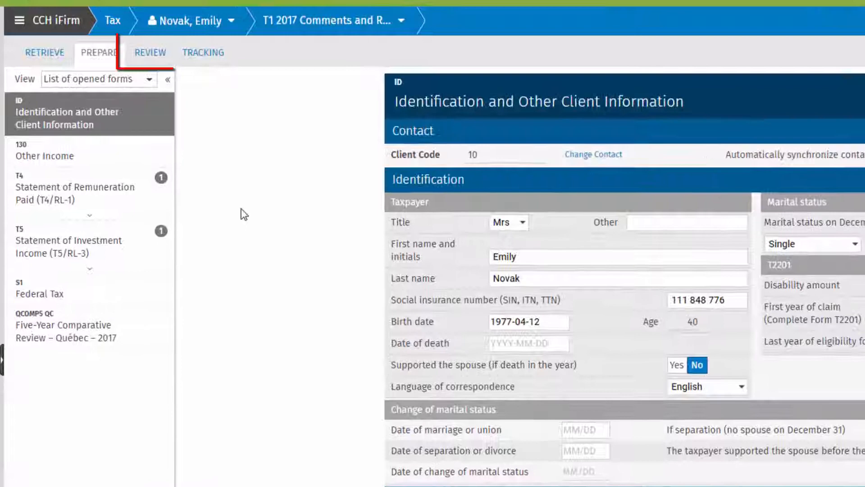
Step: Show the Review area listing cells with data entered this year, by form and field
{"action": "left_click", "coordinate": [151, 52]}
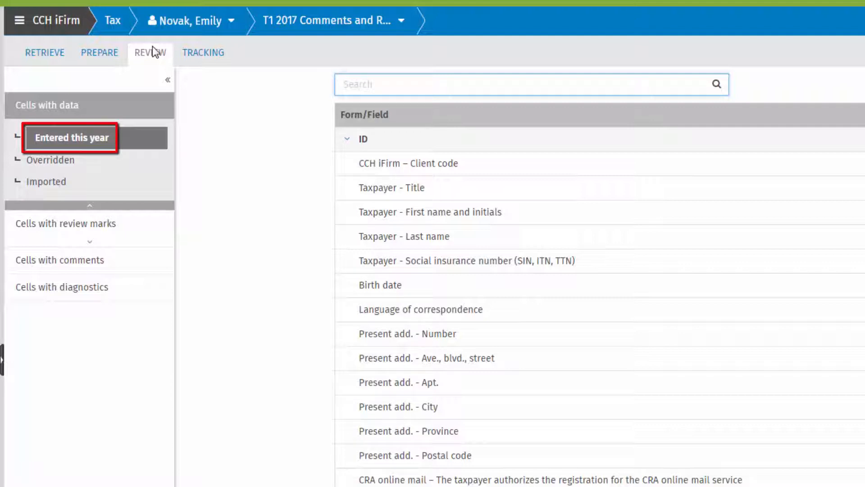
{"action": "left_click", "coordinate": [50, 159]}
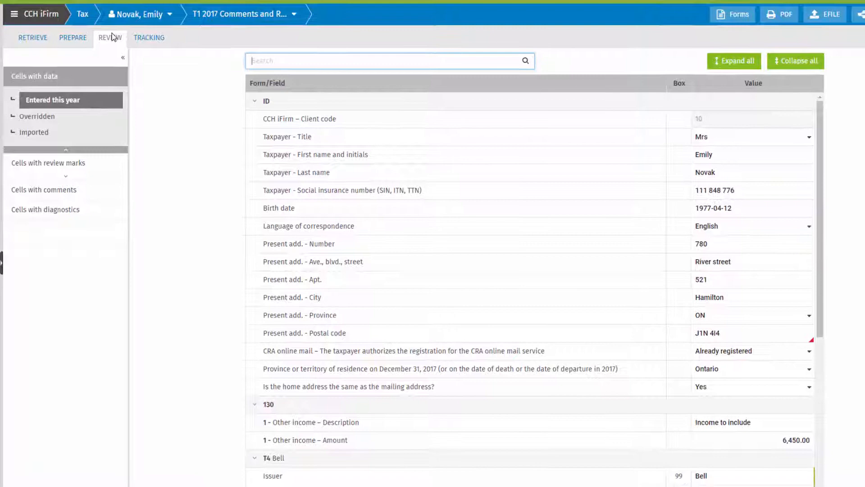
{"action": "left_click", "coordinate": [266, 100]}
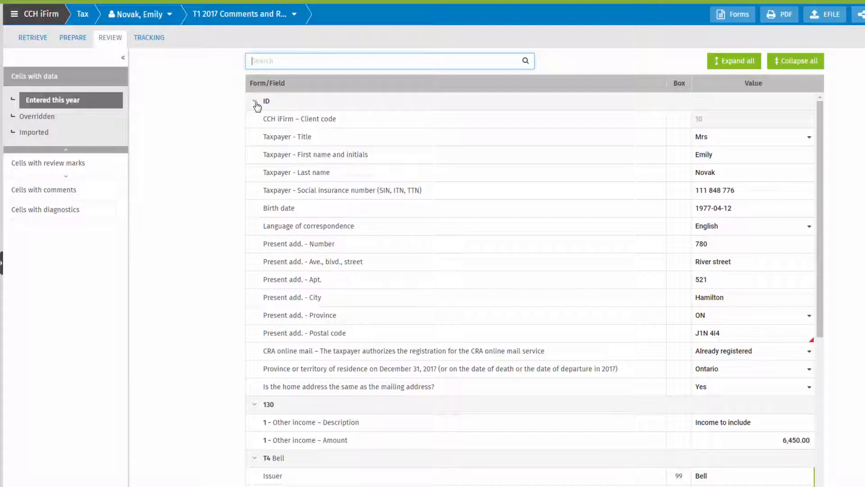
{"action": "left_click", "coordinate": [255, 105]}
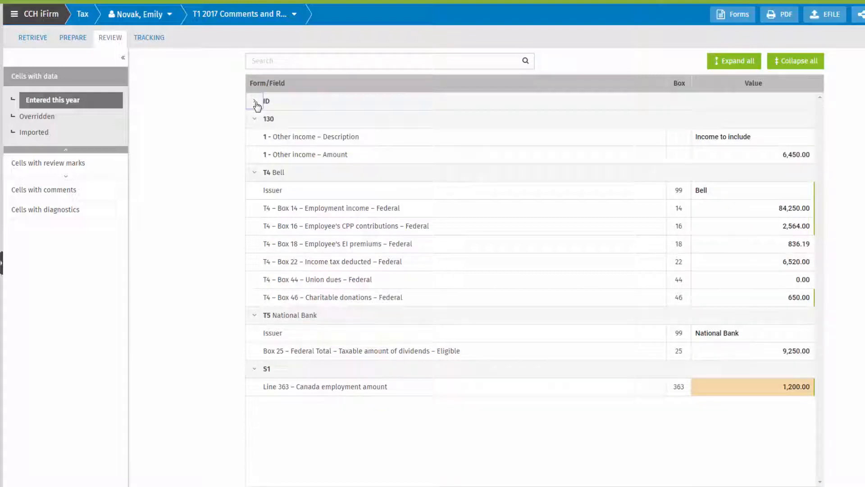
{"action": "left_click", "coordinate": [255, 103]}
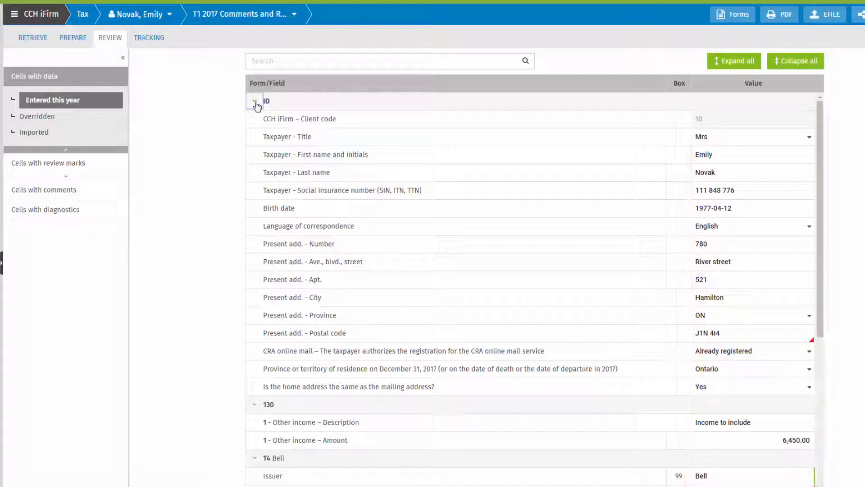
{"action": "left_click", "coordinate": [47, 162]}
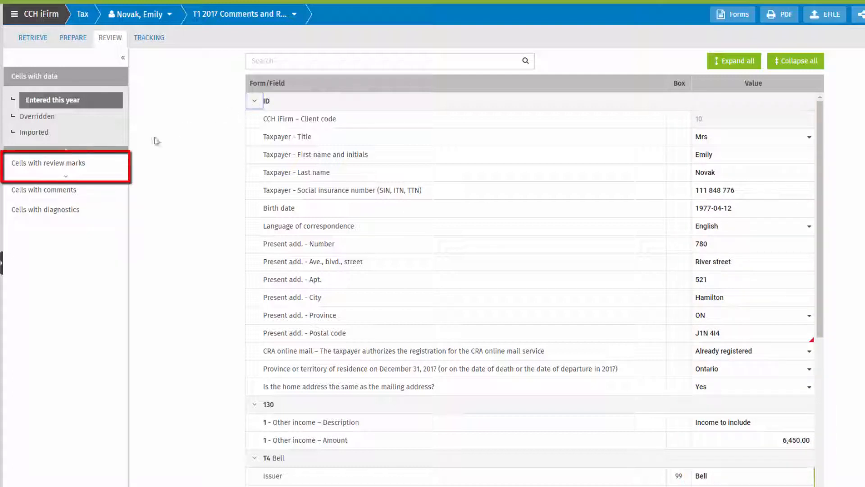
Step: List cells with all review marks and search 46 to reach the T4 charitable donations of 650.00
{"action": "left_click", "coordinate": [48, 162]}
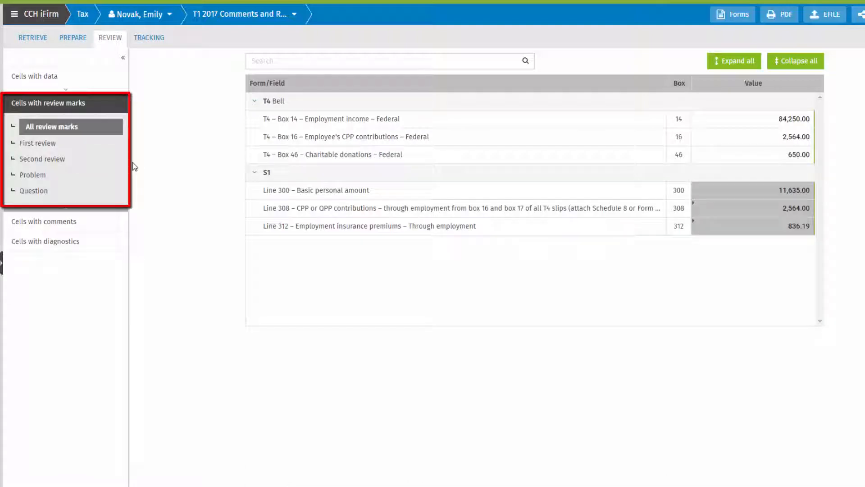
{"action": "left_click", "coordinate": [44, 222]}
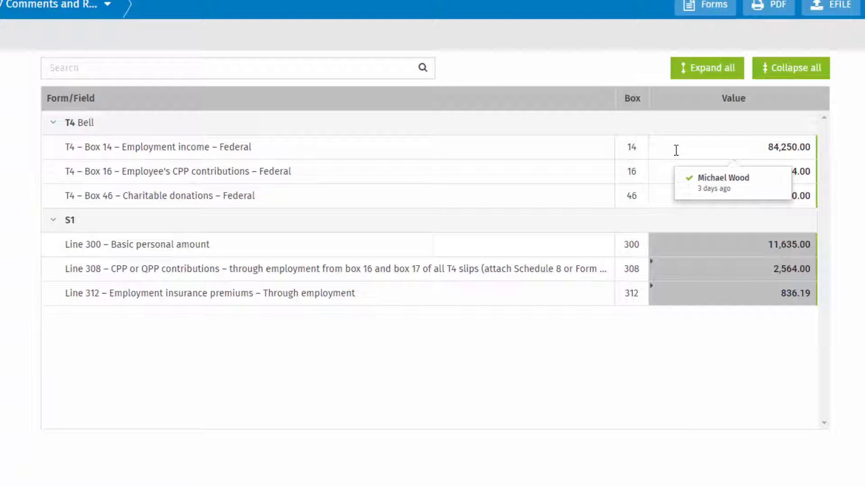
{"action": "left_click", "coordinate": [238, 68]}
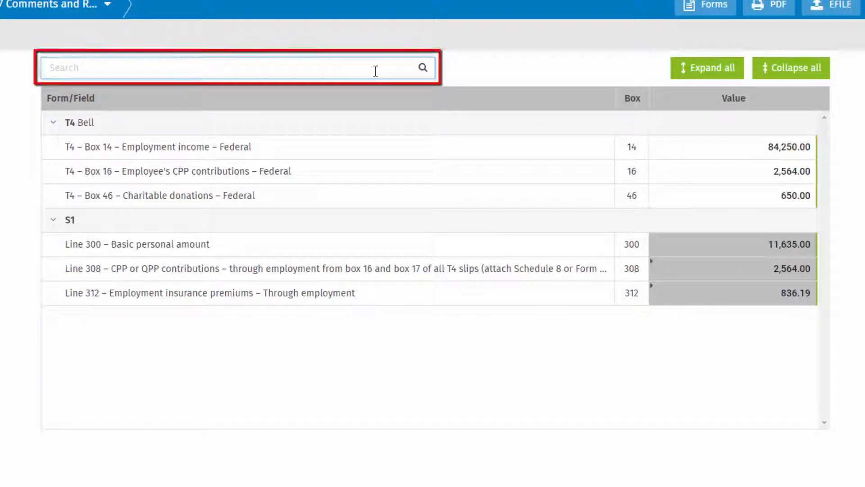
{"action": "type", "text": "46"}
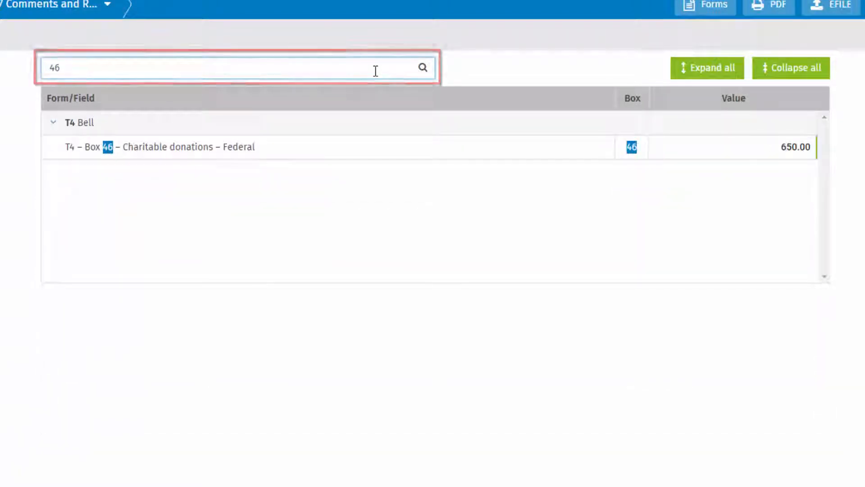